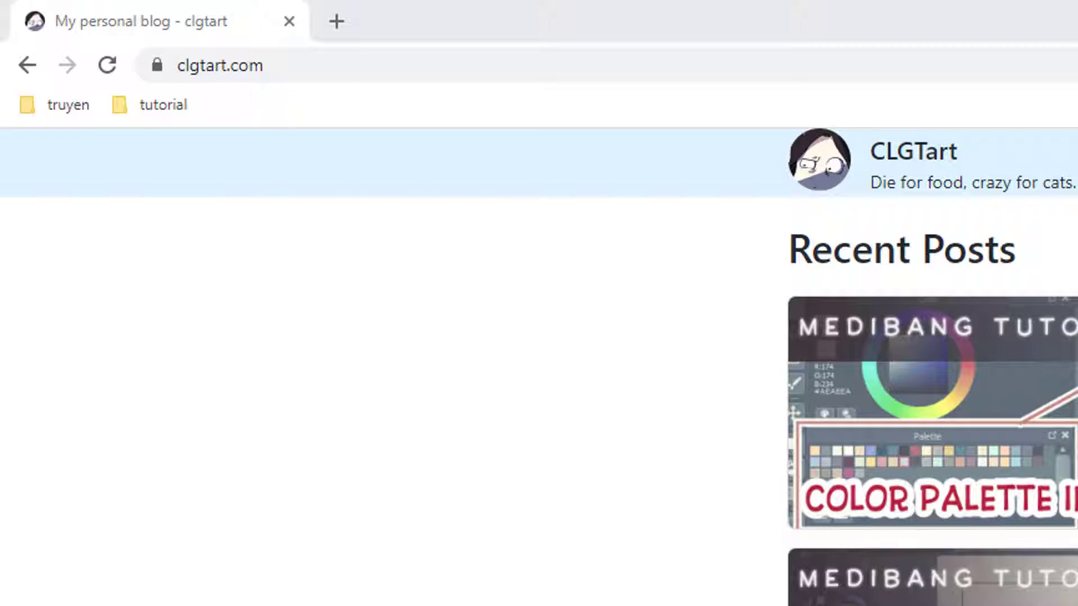
# Add two new empty layers above Layer1 in the test document.
pyautogui.scroll(-3)
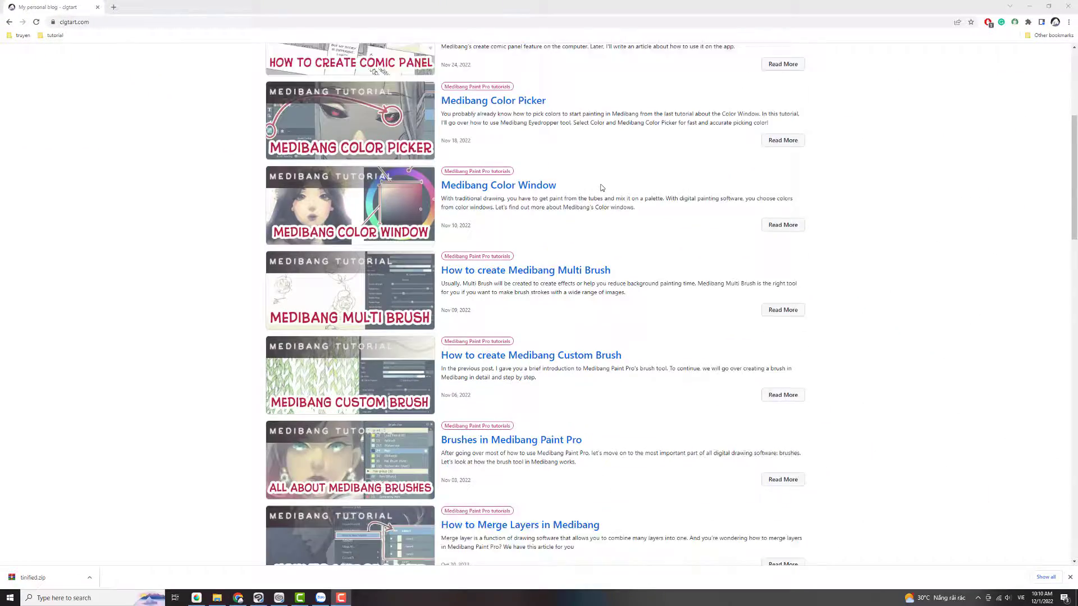
pyautogui.scroll(-3)
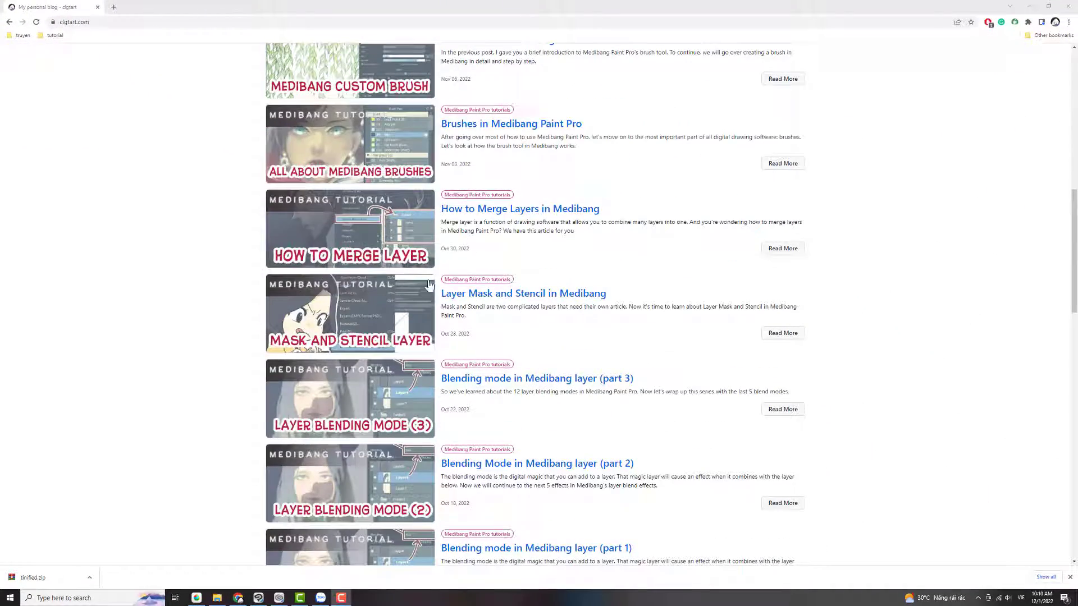
pyautogui.moveTo(413, 305)
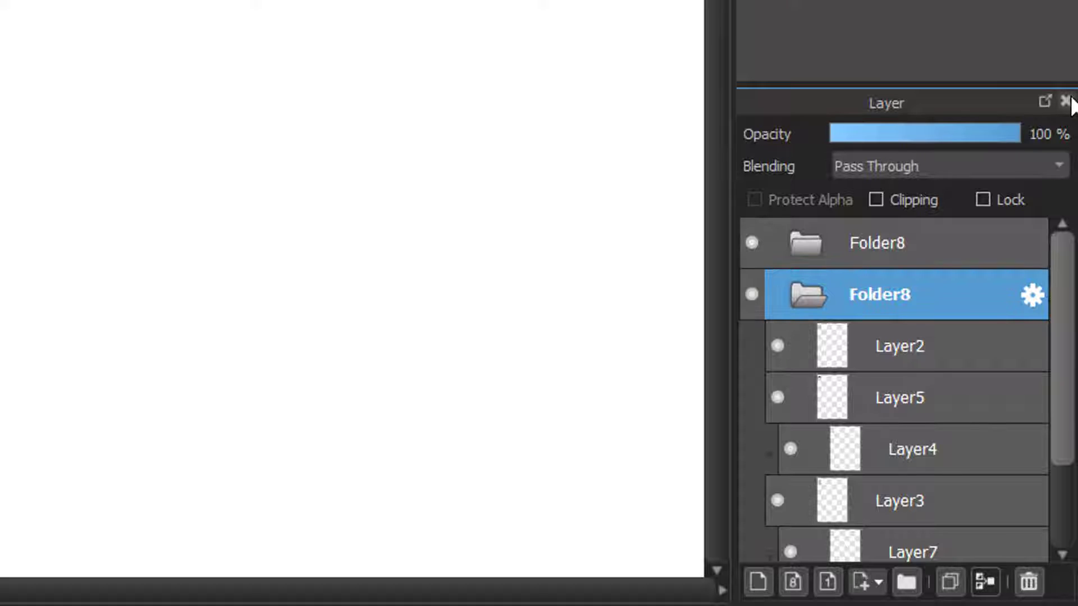
pyautogui.click(529, 32)
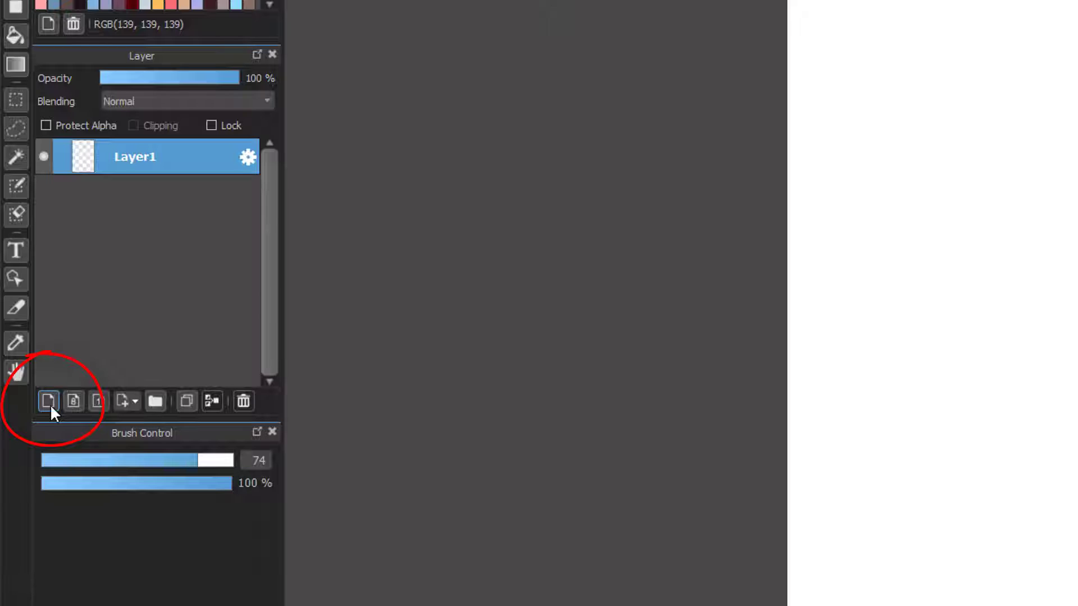
pyautogui.click(48, 401)
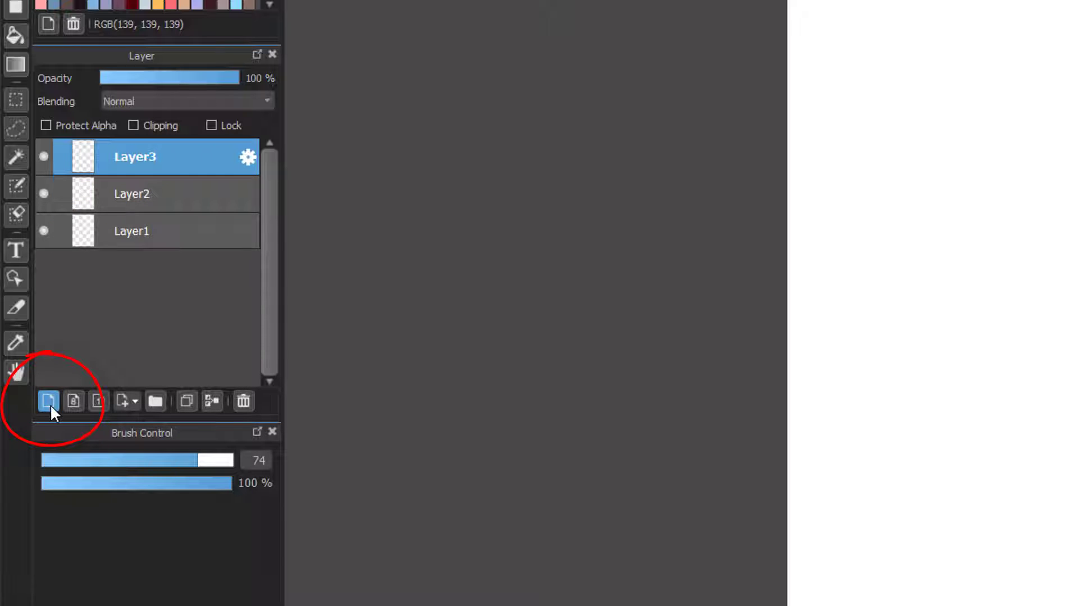
pyautogui.click(48, 402)
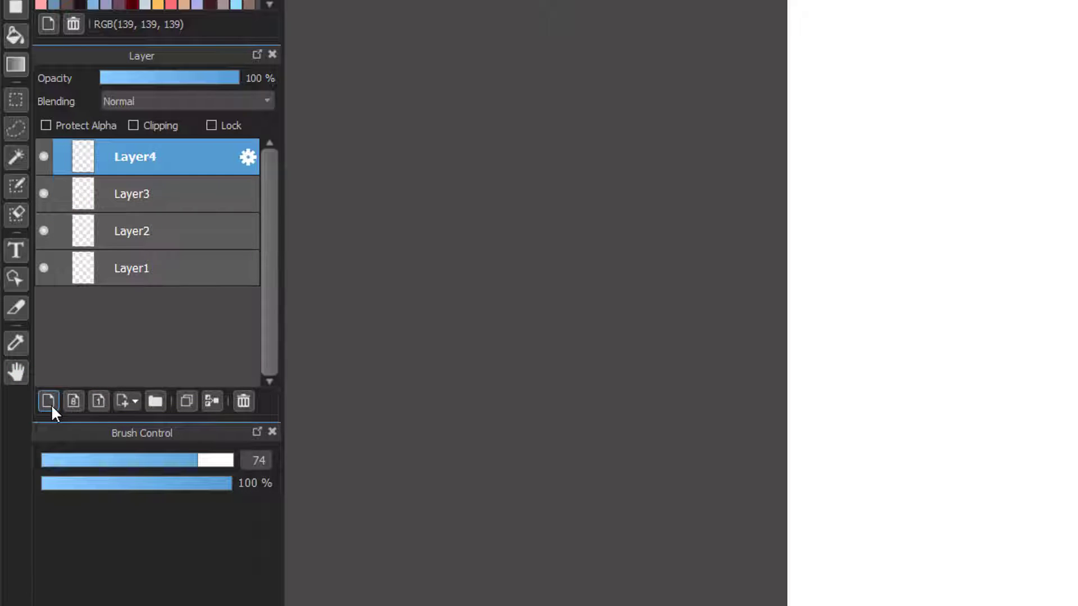
pyautogui.moveTo(165, 308)
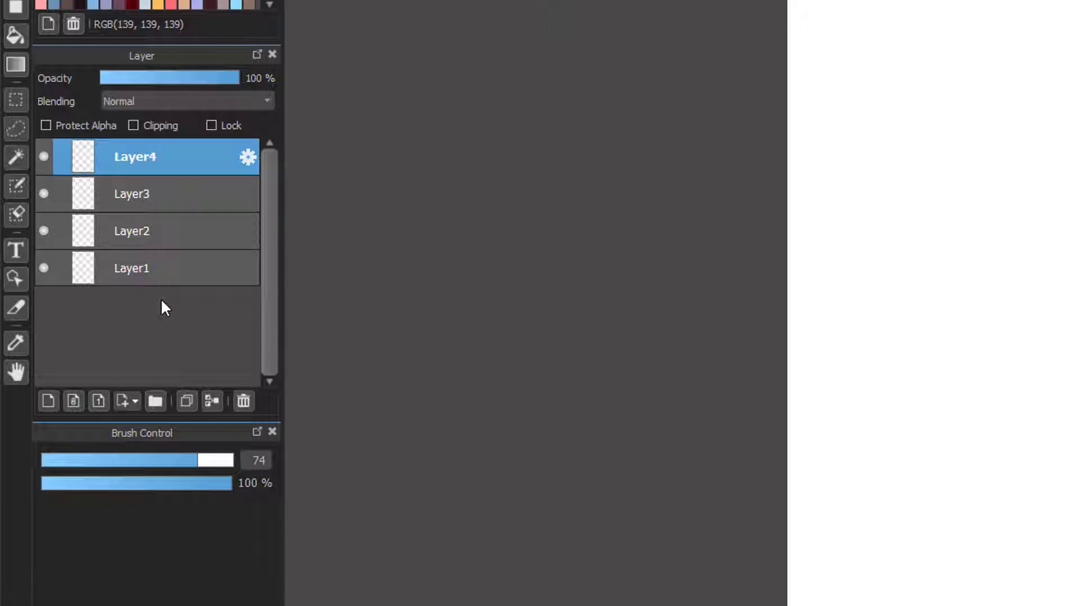
pyautogui.moveTo(184, 198)
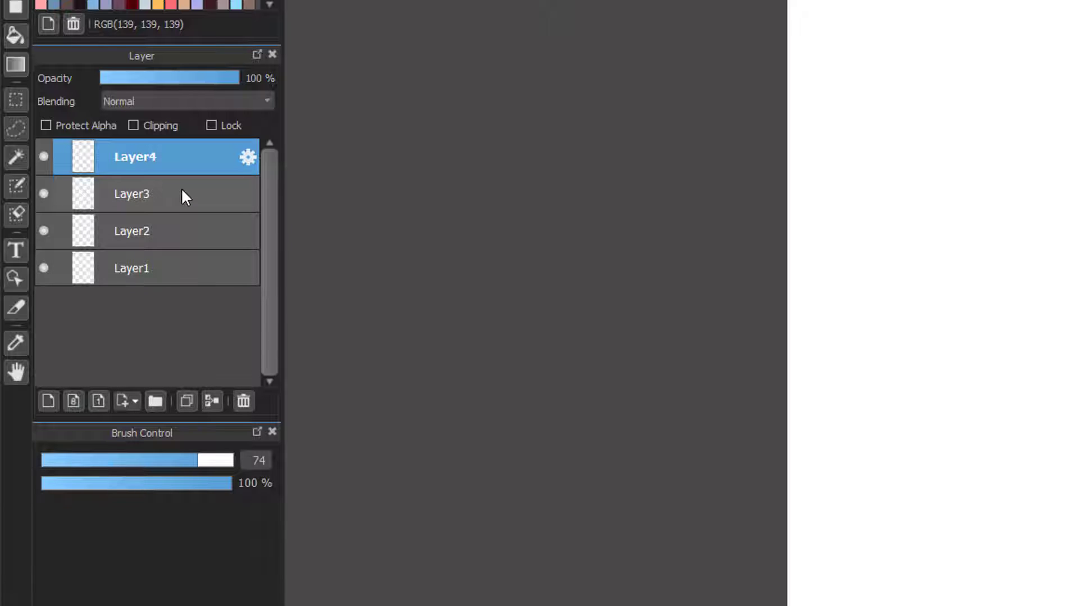
# Delete Layer3, leaving Layer4, Layer2 and Layer1 in the stack.
pyautogui.click(132, 194)
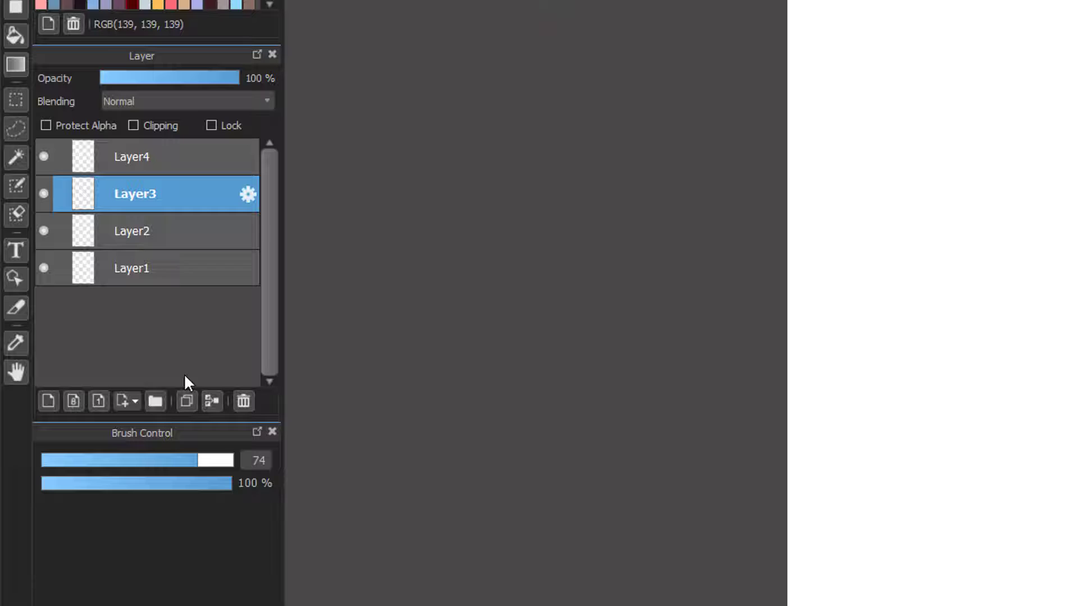
pyautogui.moveTo(244, 402)
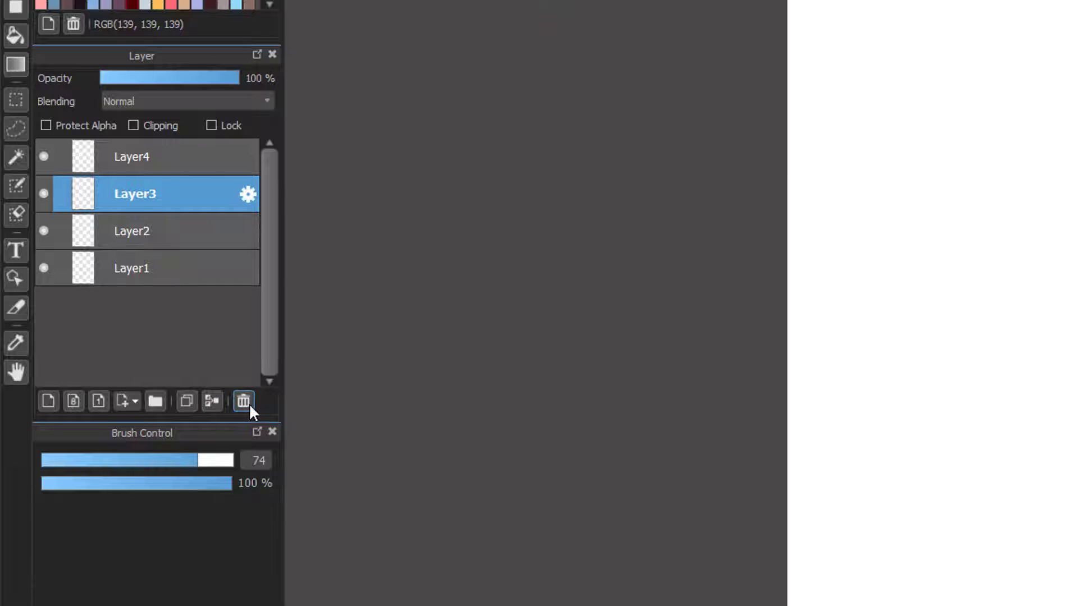
pyautogui.click(243, 401)
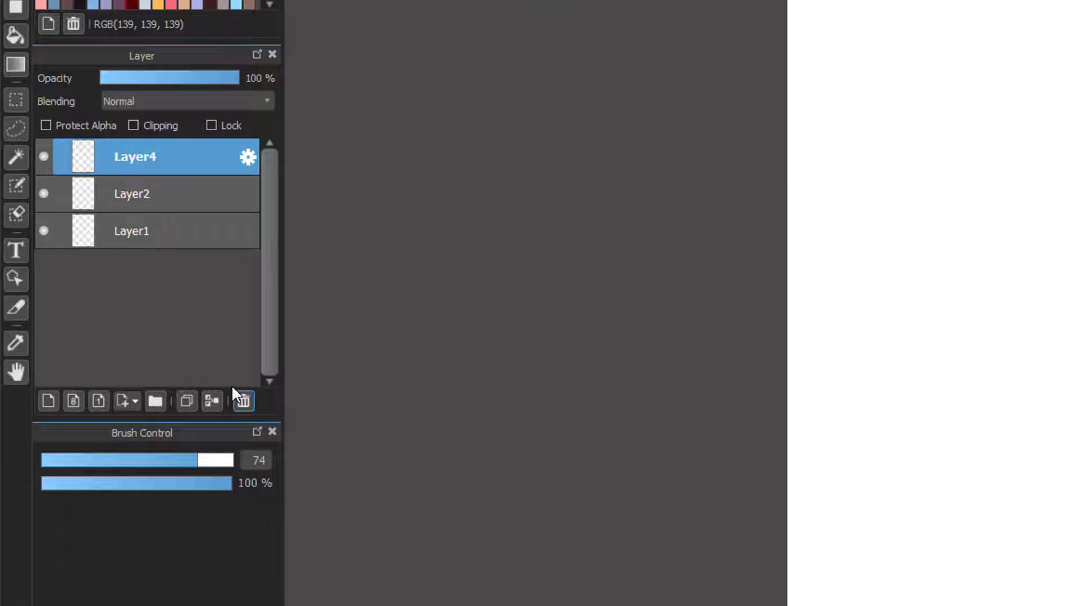
pyautogui.moveTo(136, 165)
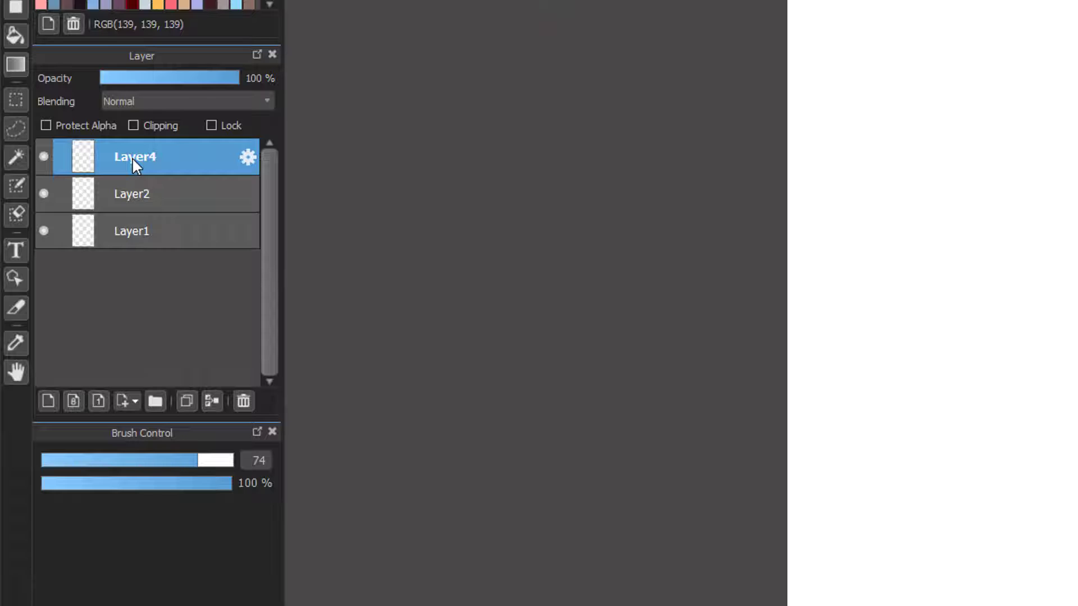
pyautogui.moveTo(134, 156); pyautogui.dragTo(133, 247)
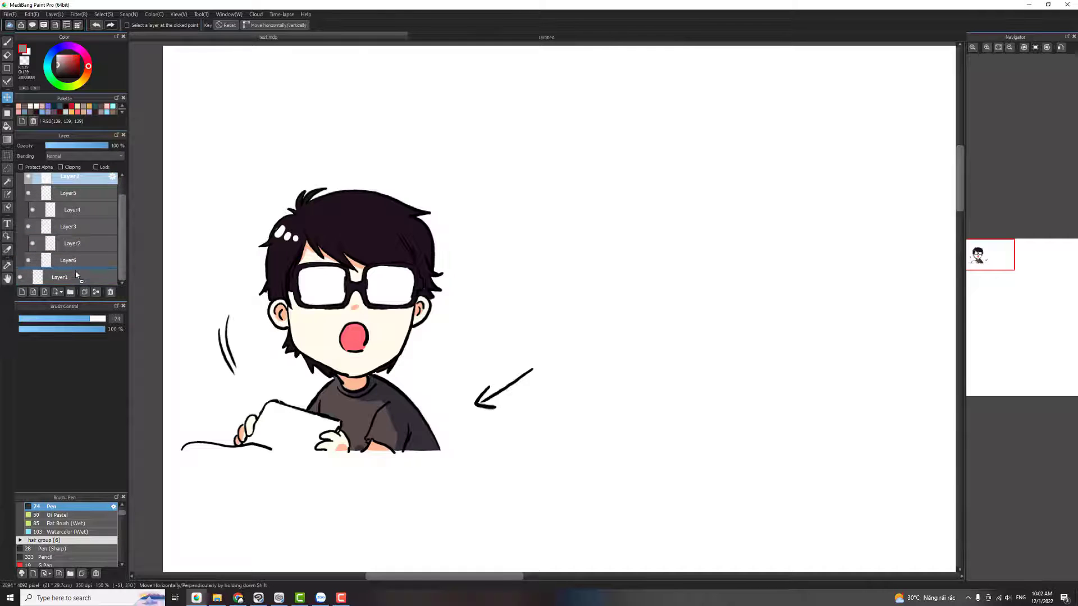
# Browse the character illustration's stacked layers, Layer1 through Layer7.
pyautogui.click(60, 259)
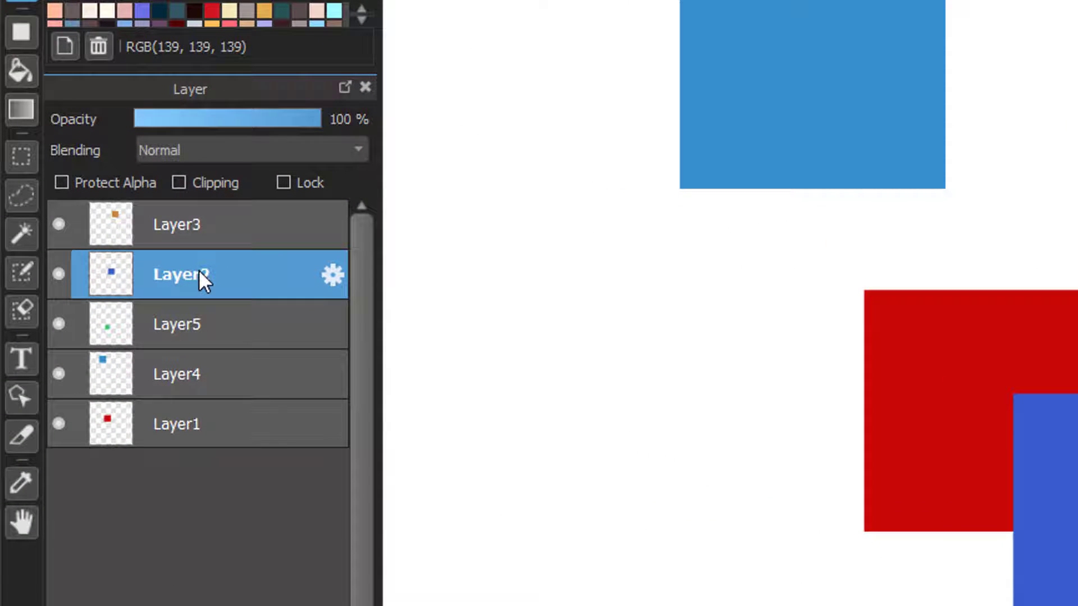
pyautogui.moveTo(294, 134)
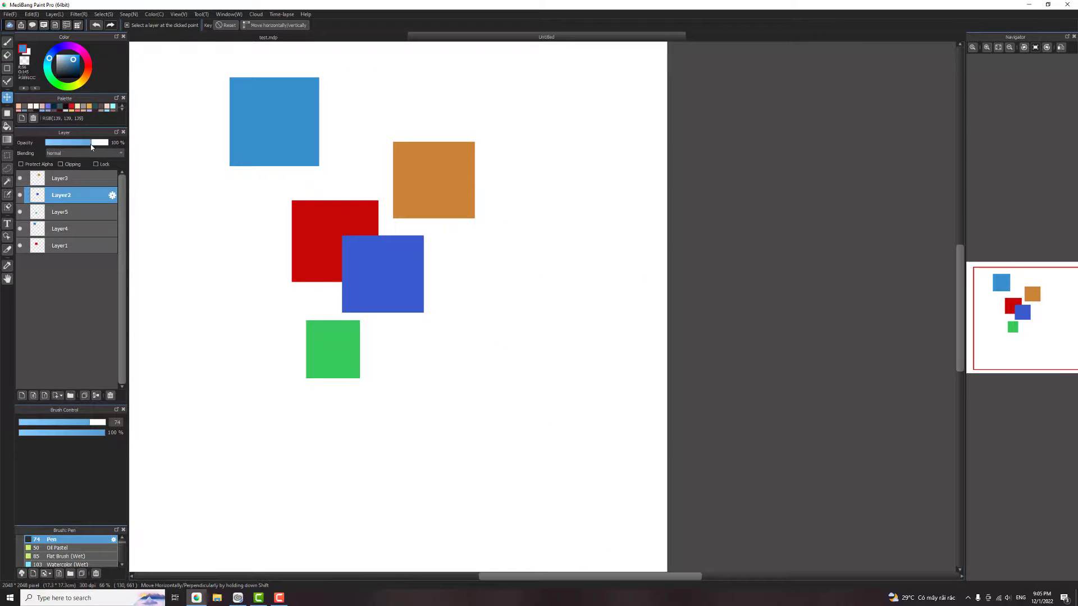
# Lower Layer2's opacity to 57% so the red square shows through the blue one.
pyautogui.moveTo(90, 143); pyautogui.dragTo(81, 142)
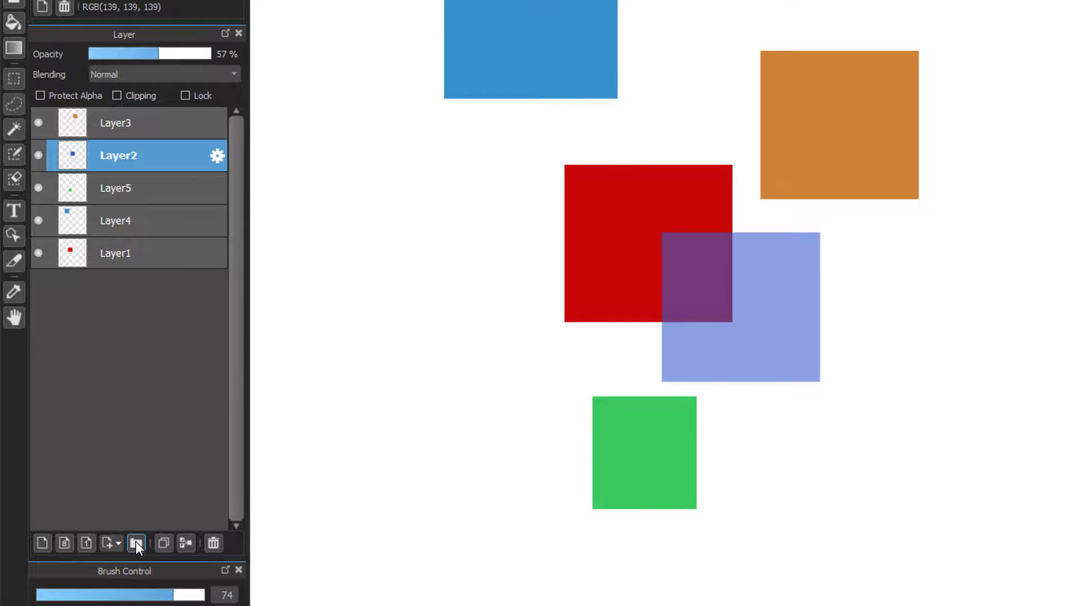
# Add an empty folder, Folder6, at the top of the layer stack.
pyautogui.click(133, 543)
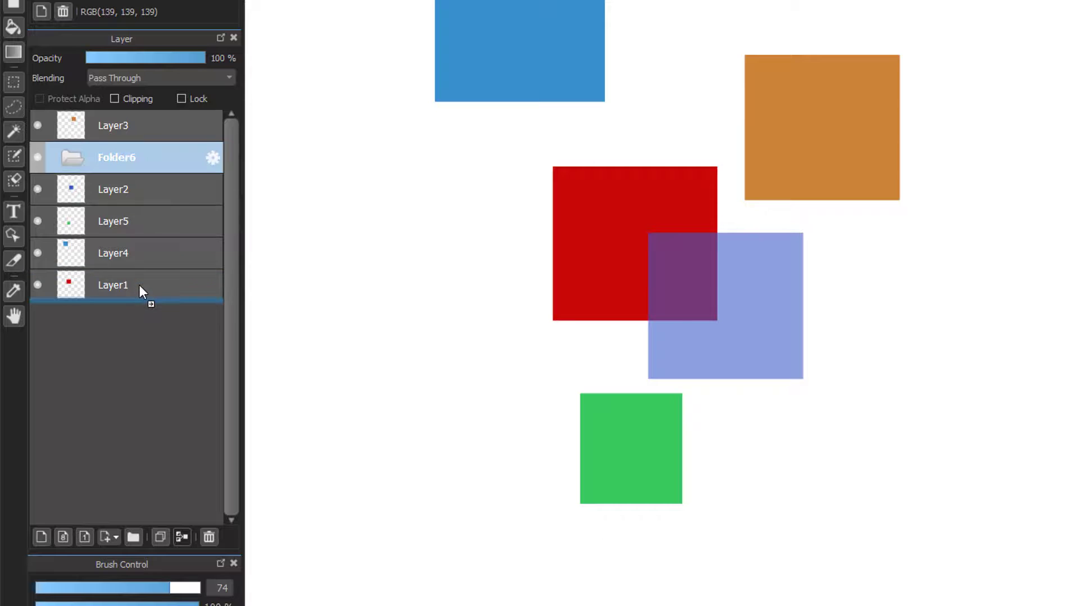
pyautogui.click(116, 124)
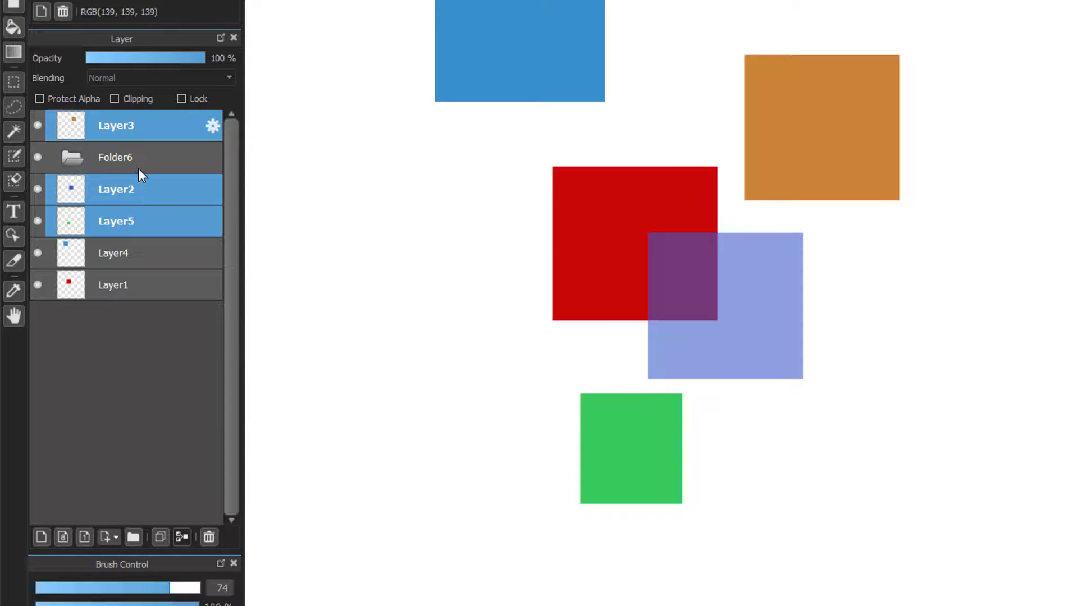
pyautogui.click(115, 189)
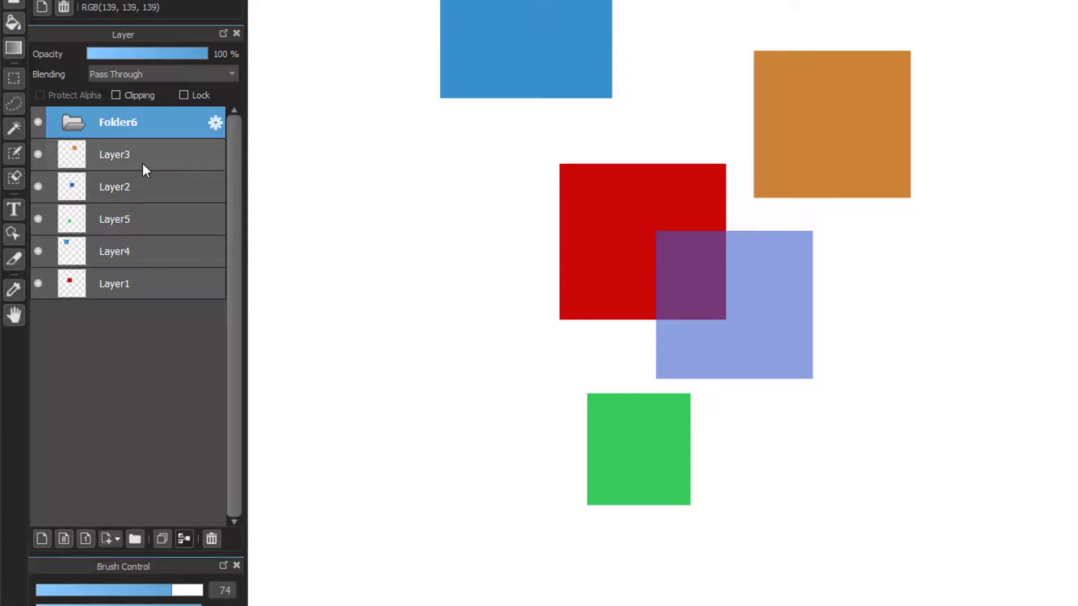
# Begin Ctrl-selecting Layer3 together with further layers for grouping.
pyautogui.click(117, 154)
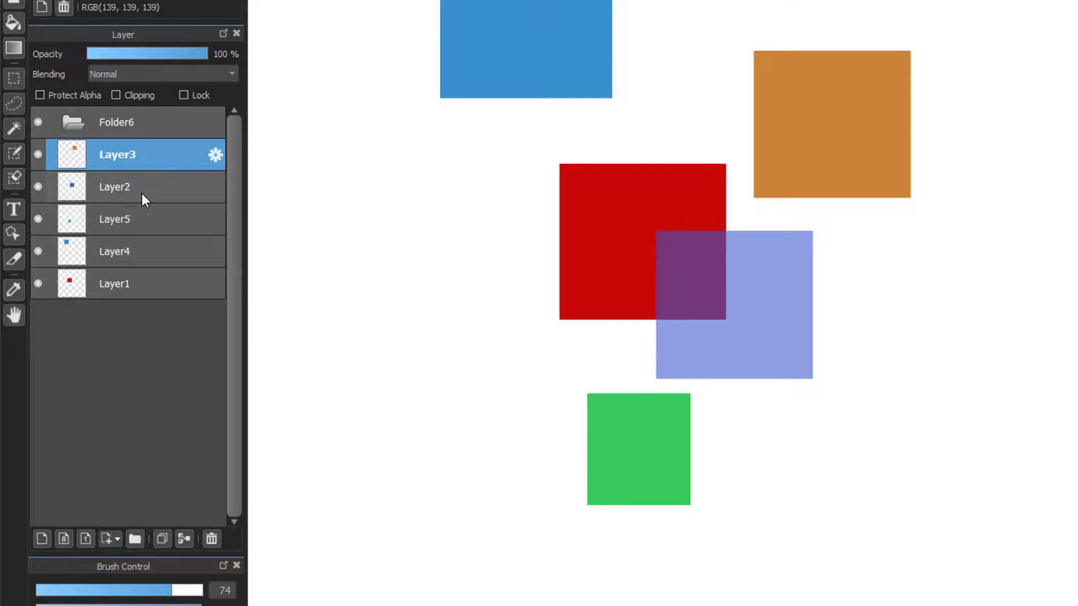
pyautogui.press('ctrl')
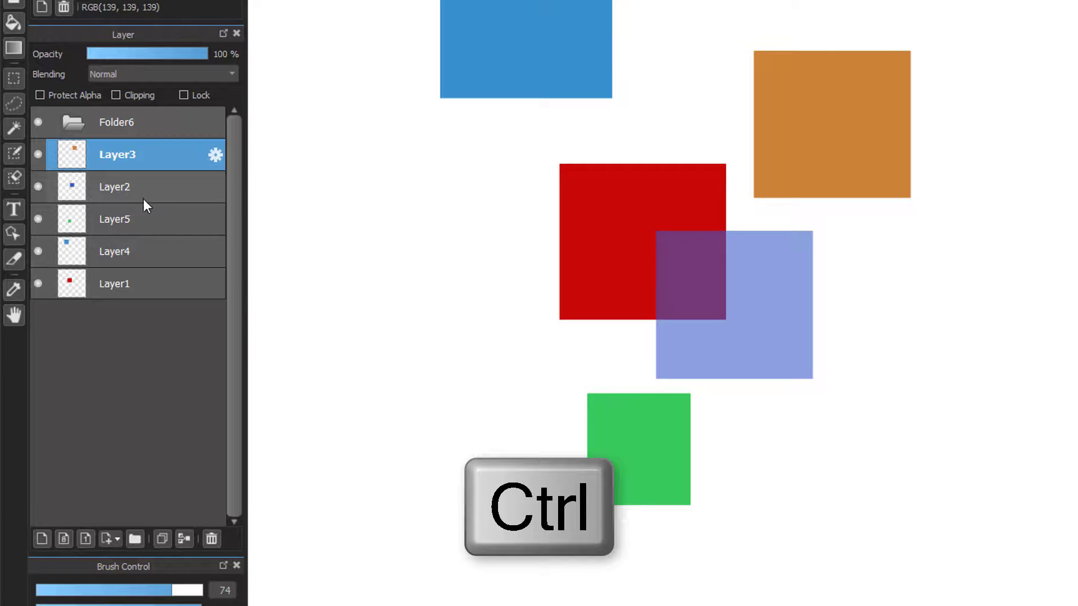
pyautogui.click(117, 250)
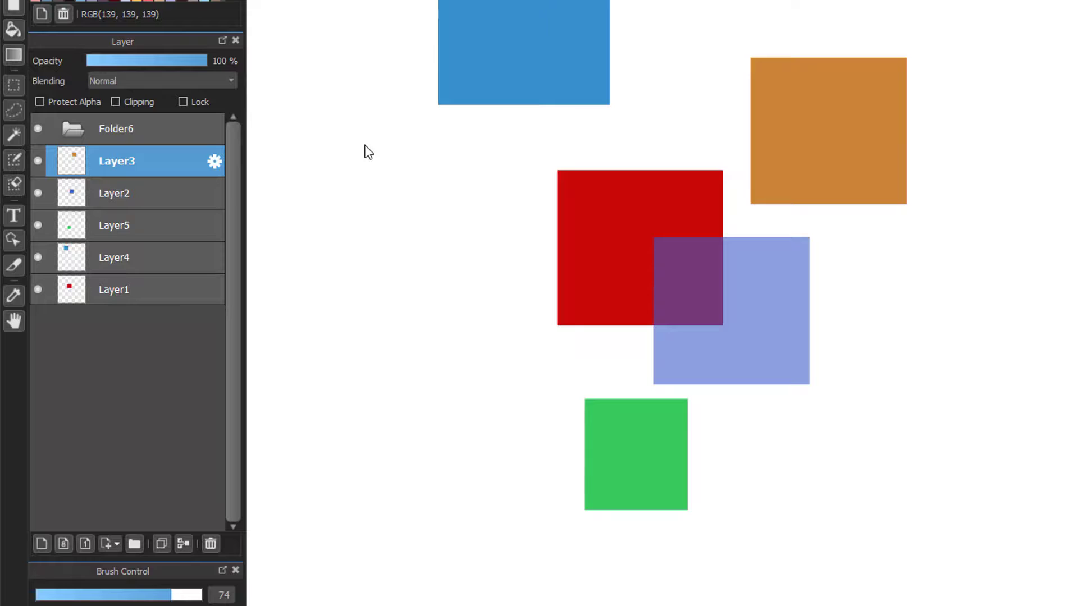
# Group Layer3, Layer2 and Layer5 into new folder Folder7 below Folder6.
pyautogui.click(116, 193)
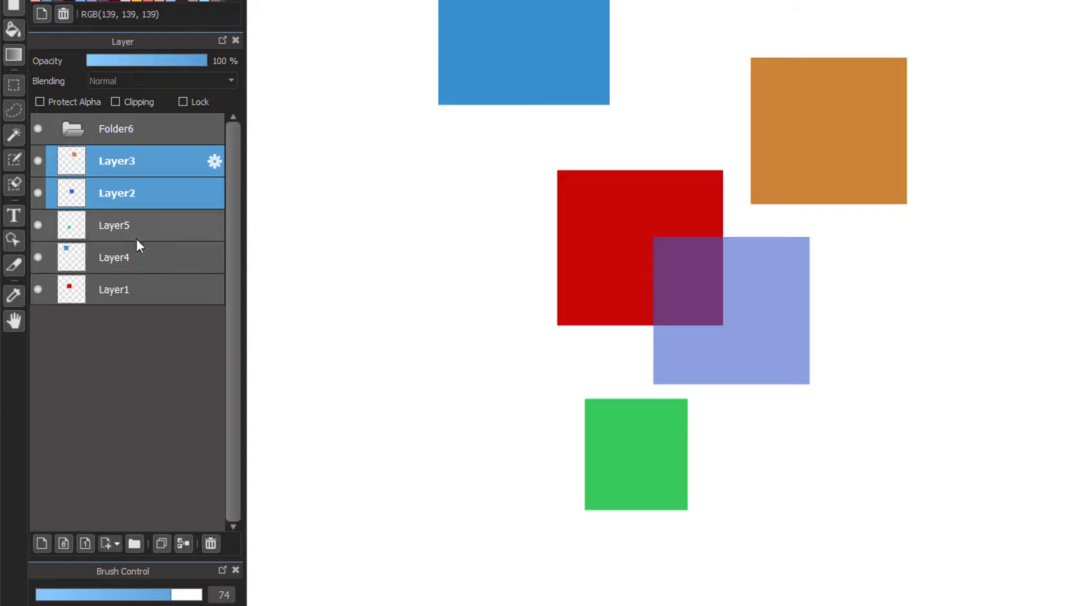
pyautogui.click(117, 257)
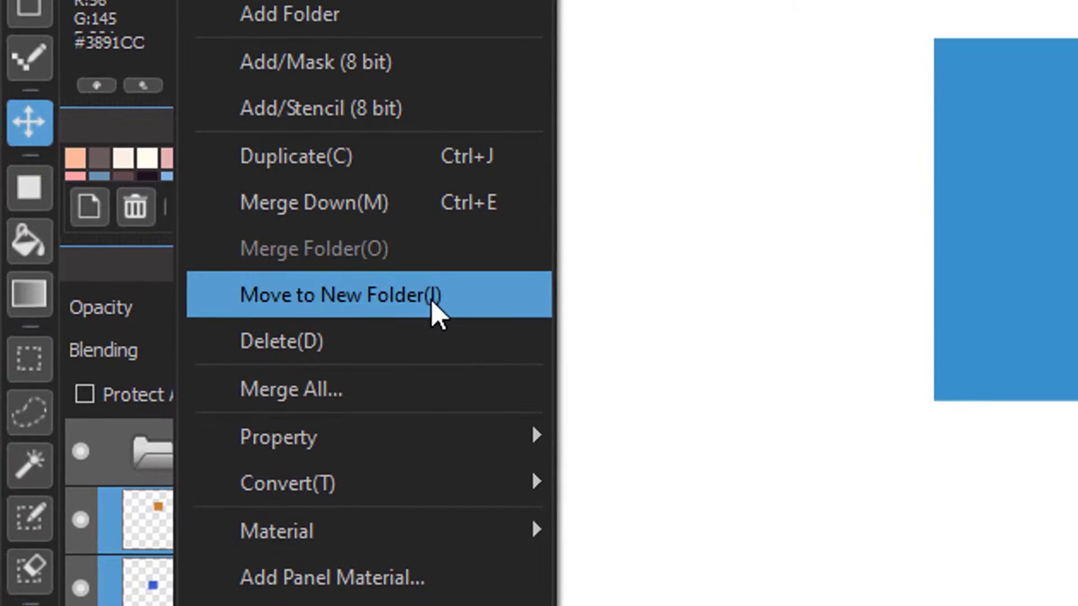
pyautogui.click(341, 295)
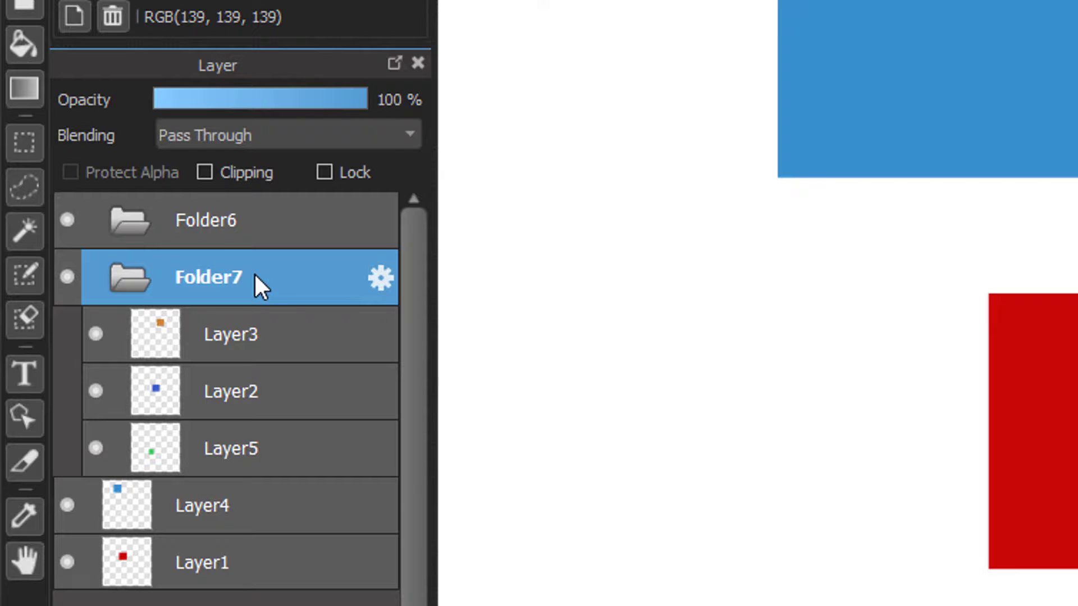
pyautogui.moveTo(659, 439)
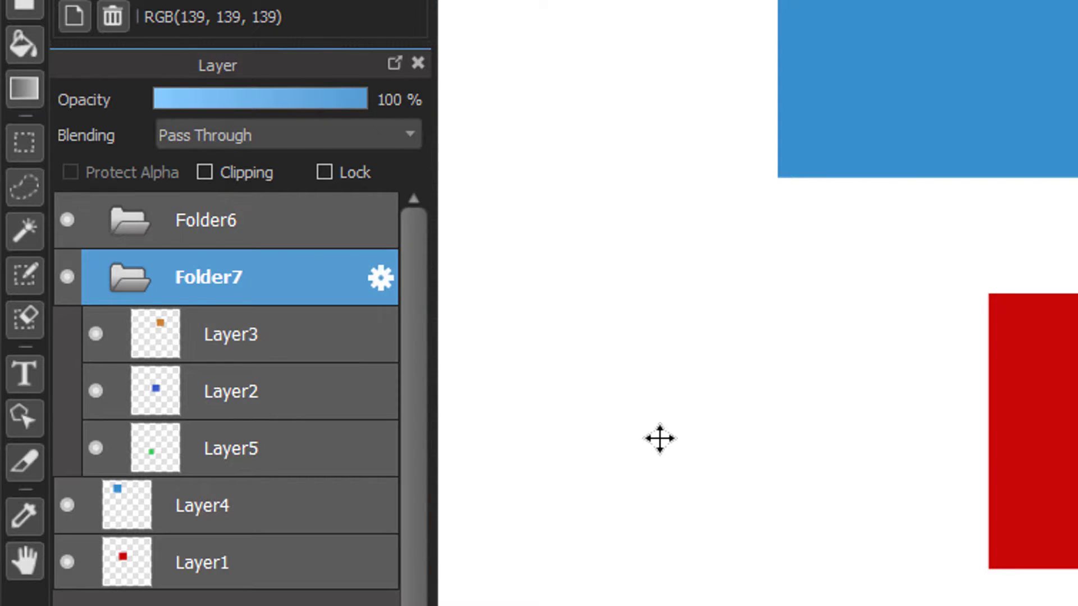
pyautogui.click(234, 335)
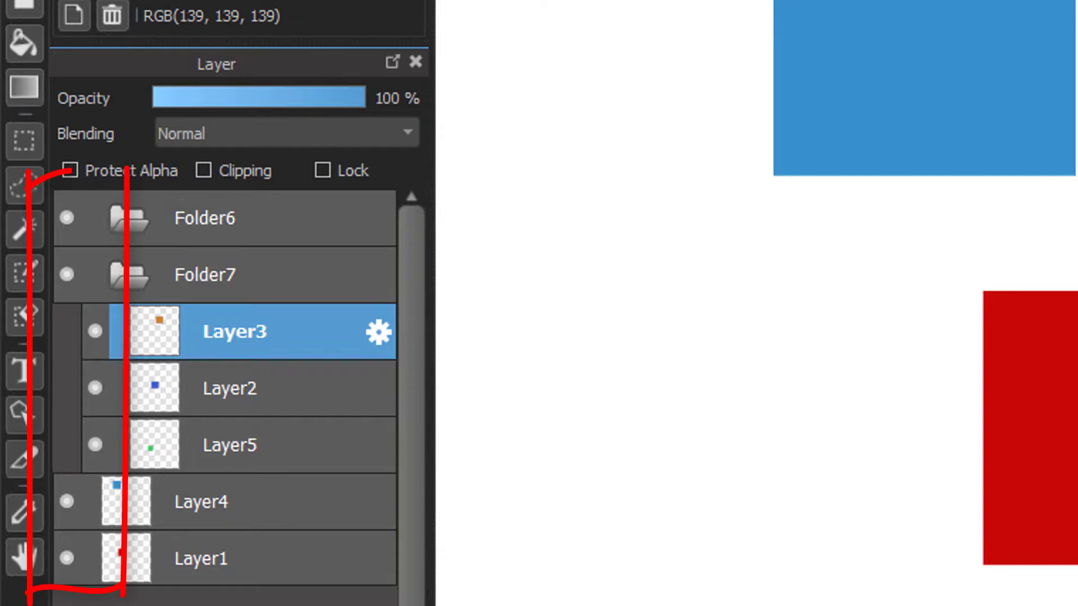
pyautogui.moveTo(718, 467)
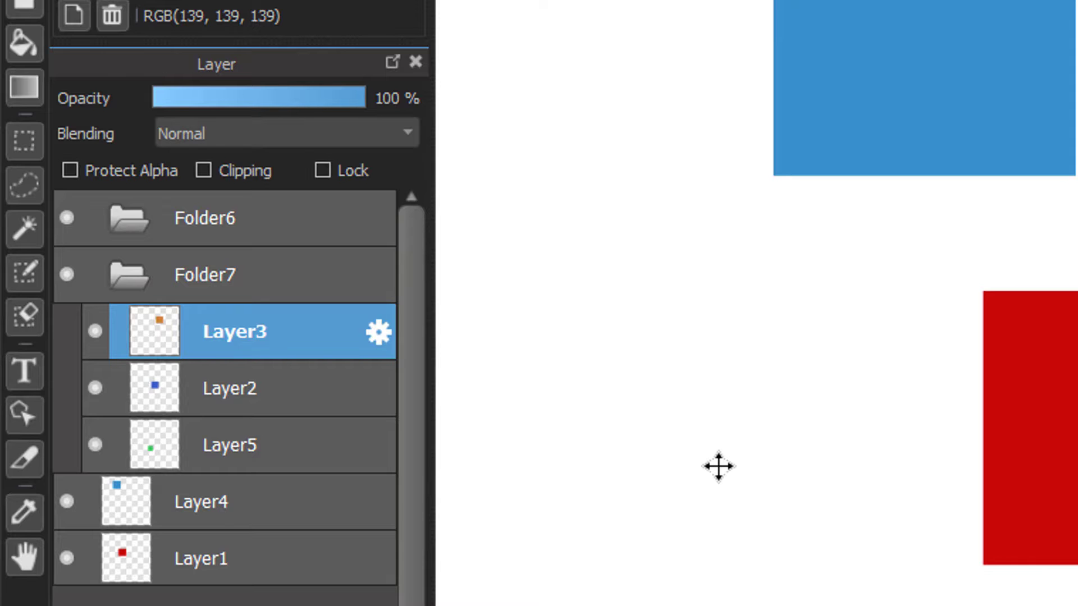
pyautogui.moveTo(713, 456)
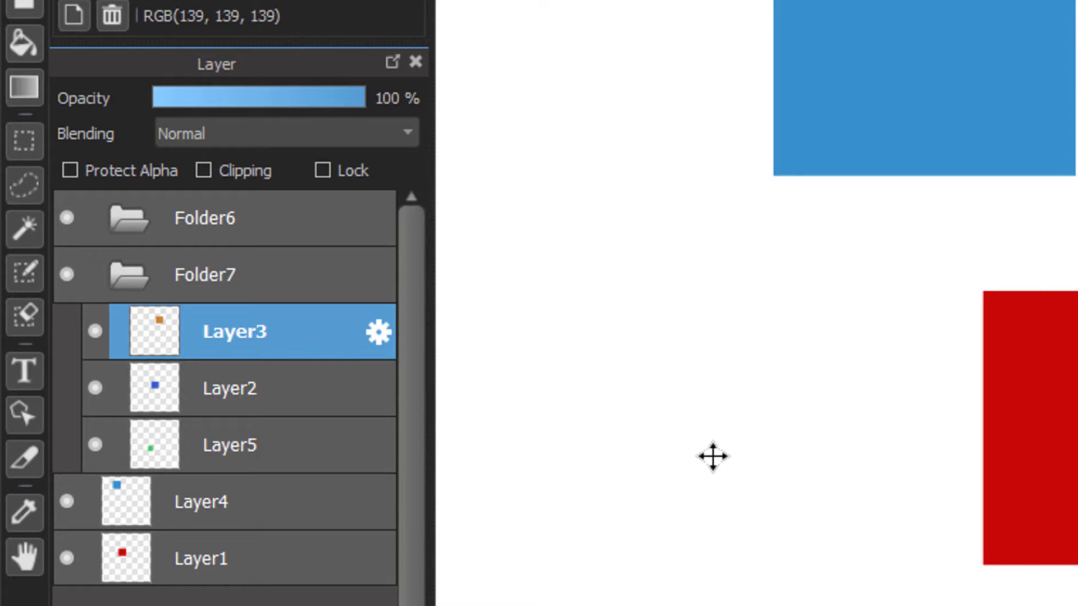